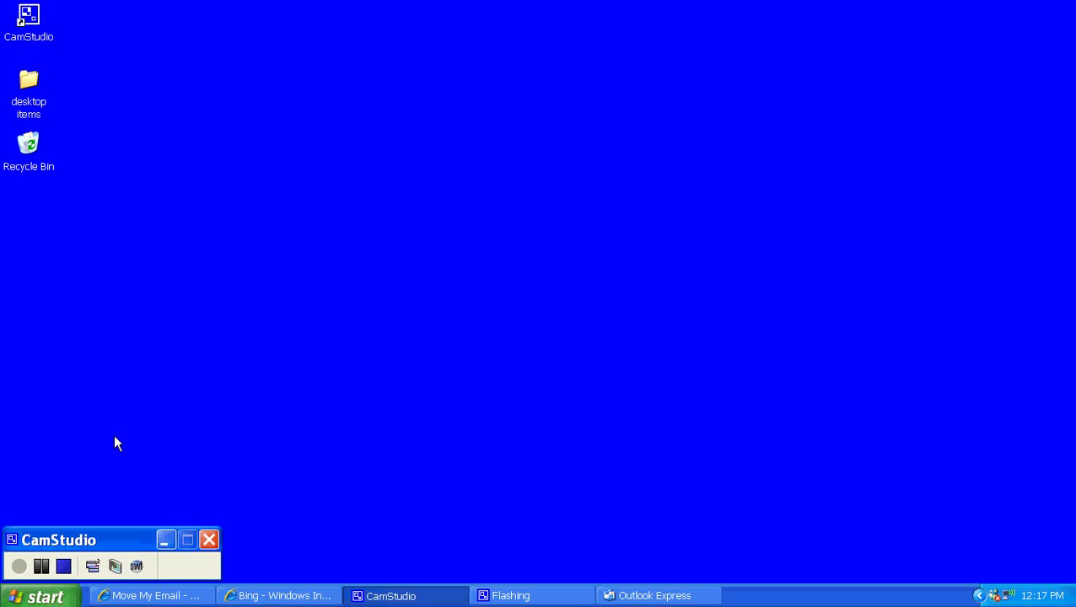
{"action": "mouse_move", "coordinate": [590, 578]}
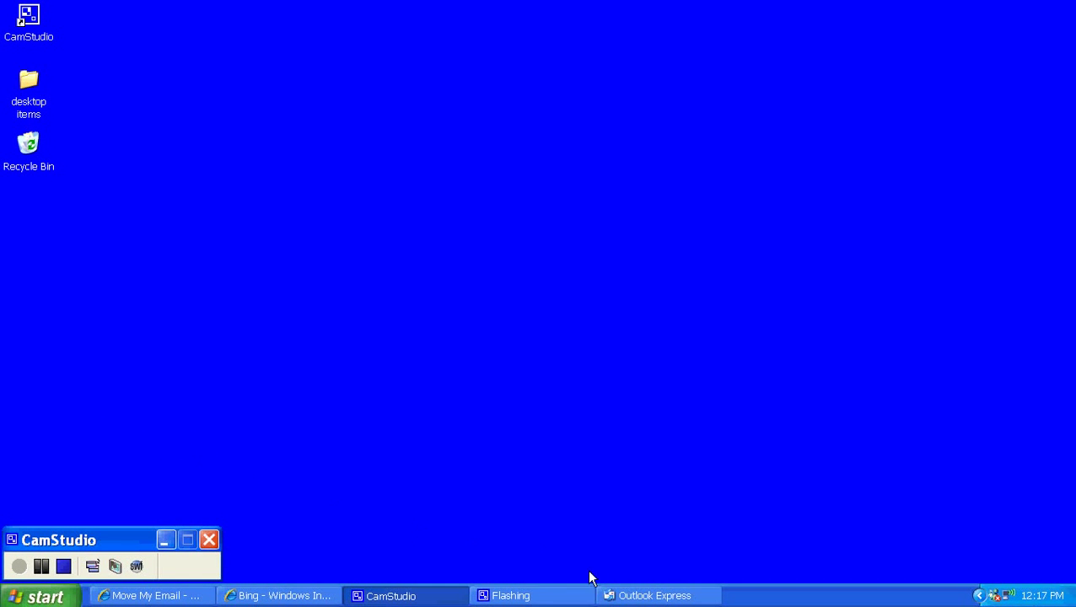
Bring up Outlook Express briefly, then switch to the Internet Explorer window.
{"action": "left_click", "coordinate": [654, 596]}
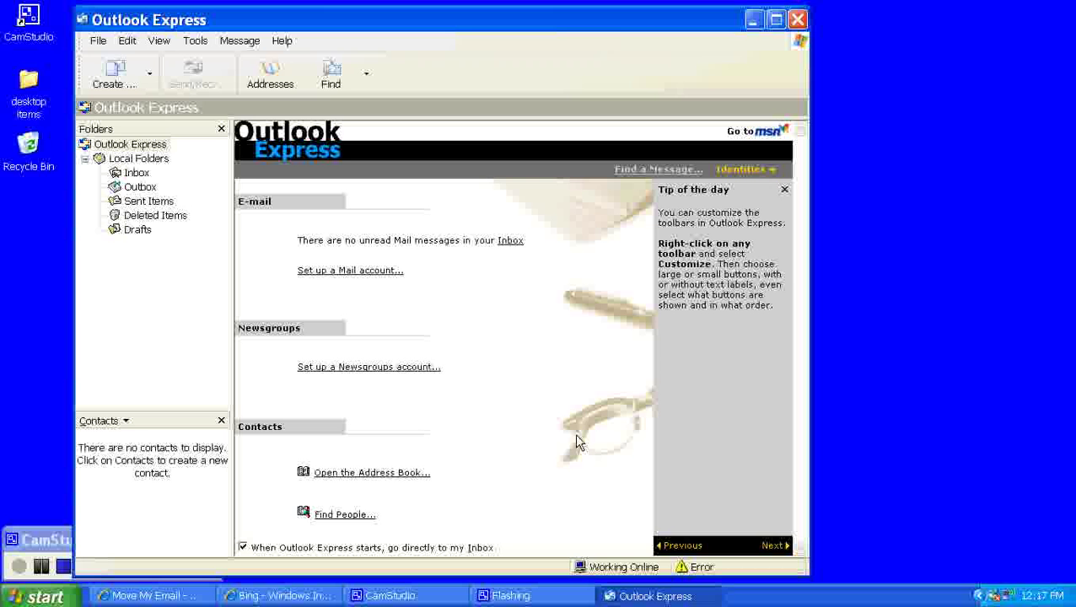
{"action": "mouse_move", "coordinate": [334, 555]}
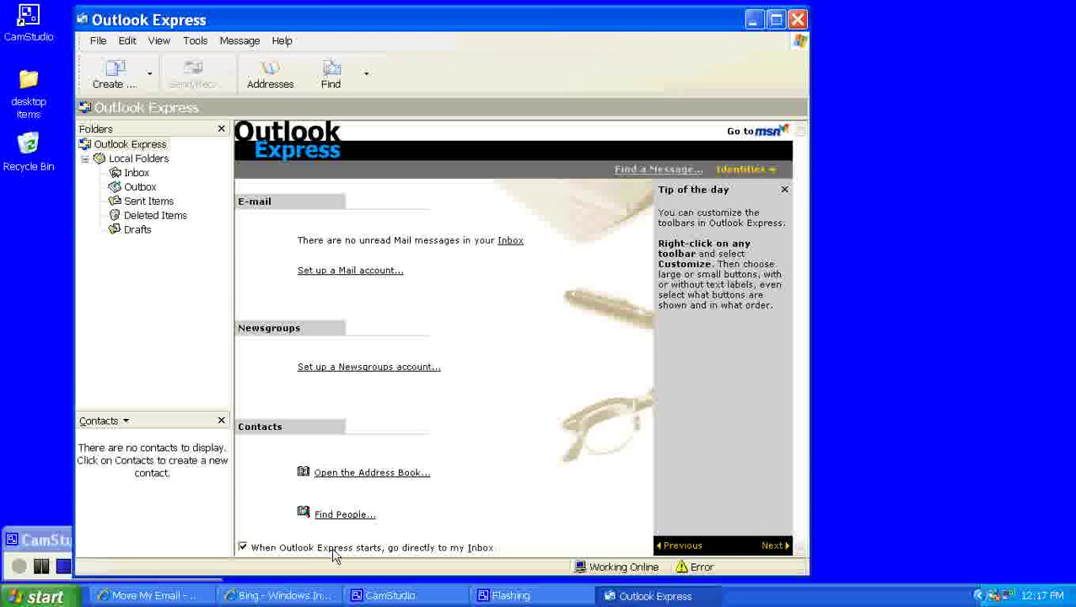
{"action": "left_click", "coordinate": [279, 596]}
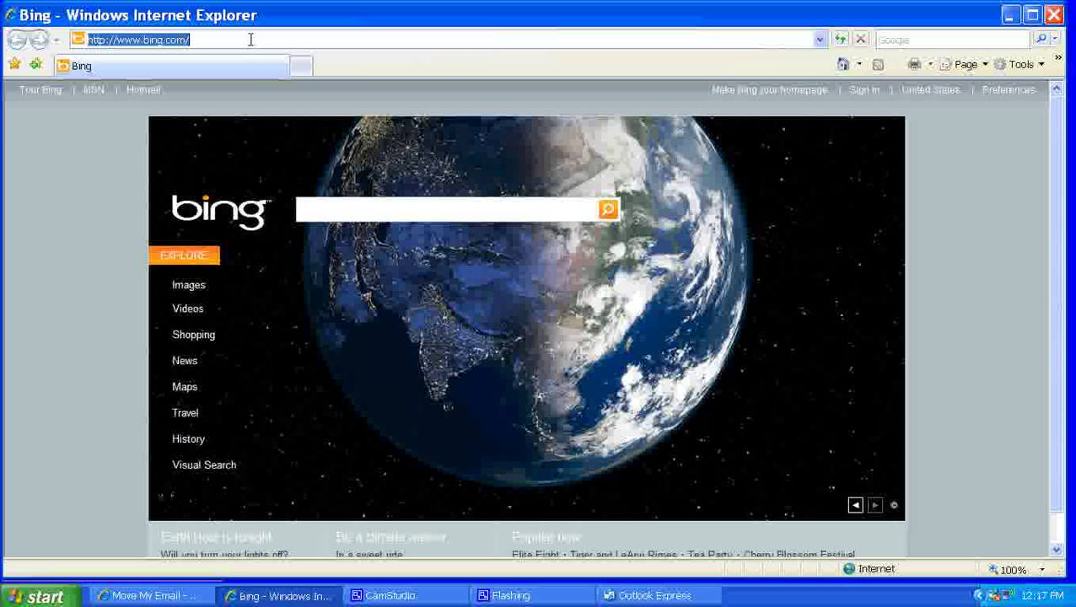
Open the Outlook Express to Mac Mail page on movemyemail.com, then return to the desktop.
{"action": "type", "text": "www"}
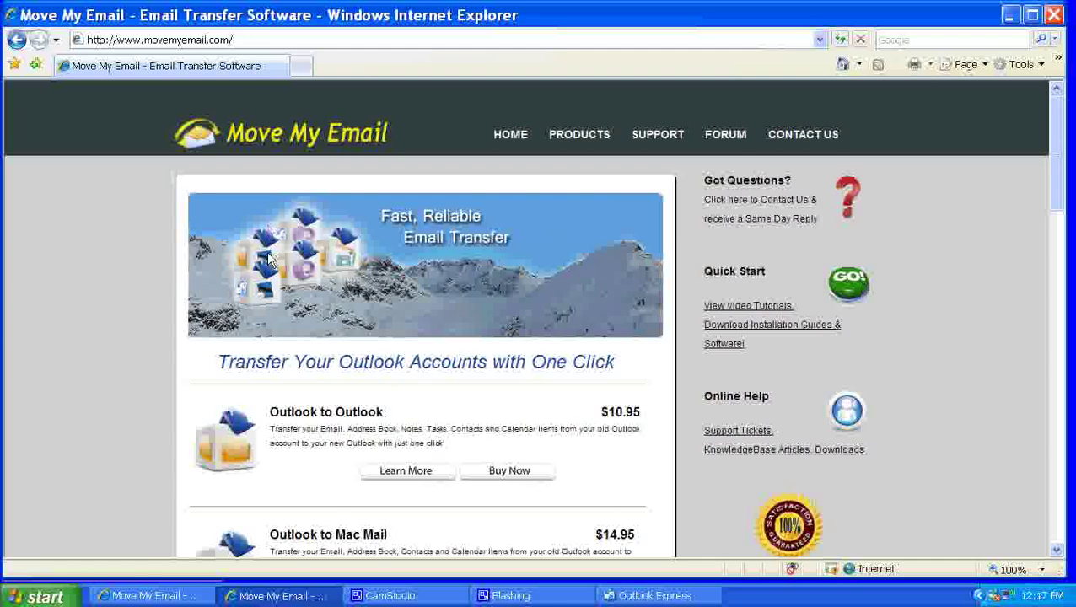
{"action": "scroll", "scroll_direction": "down", "scroll_amount": 3}
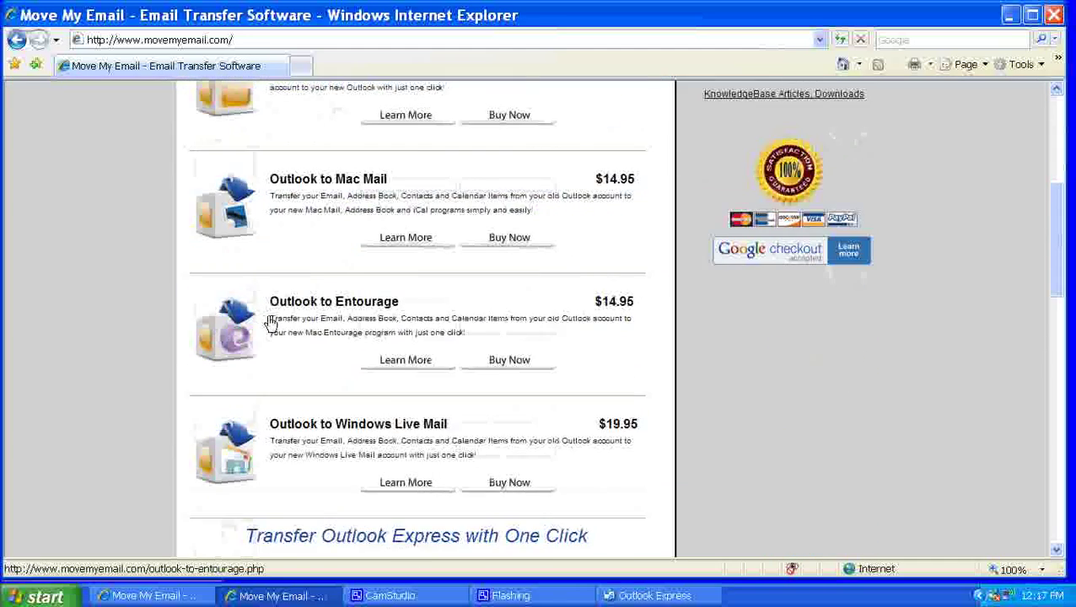
{"action": "scroll", "scroll_direction": "down", "scroll_amount": 3}
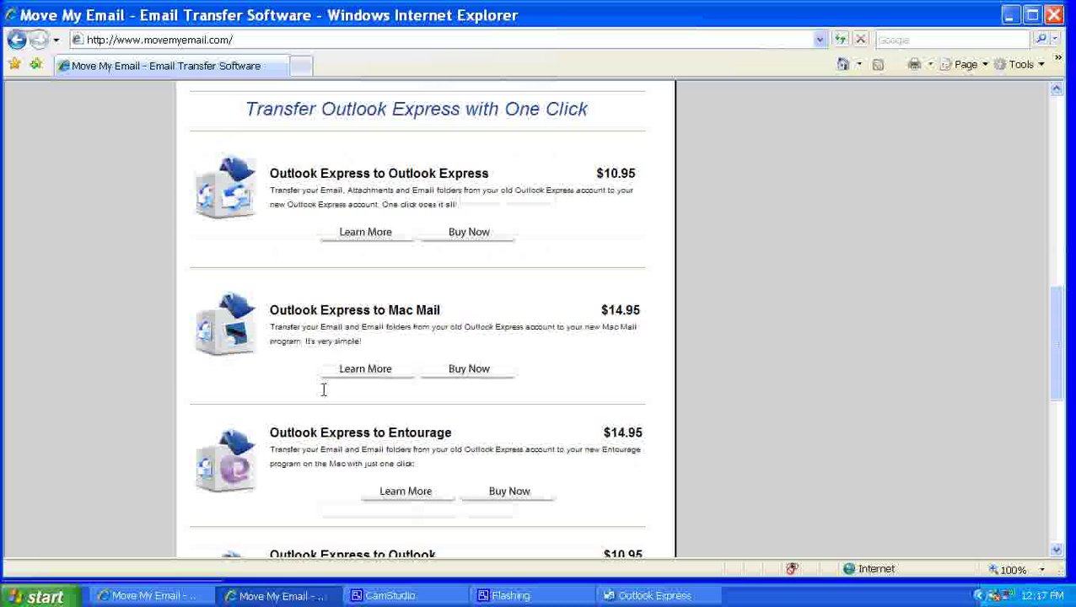
{"action": "mouse_move", "coordinate": [365, 372]}
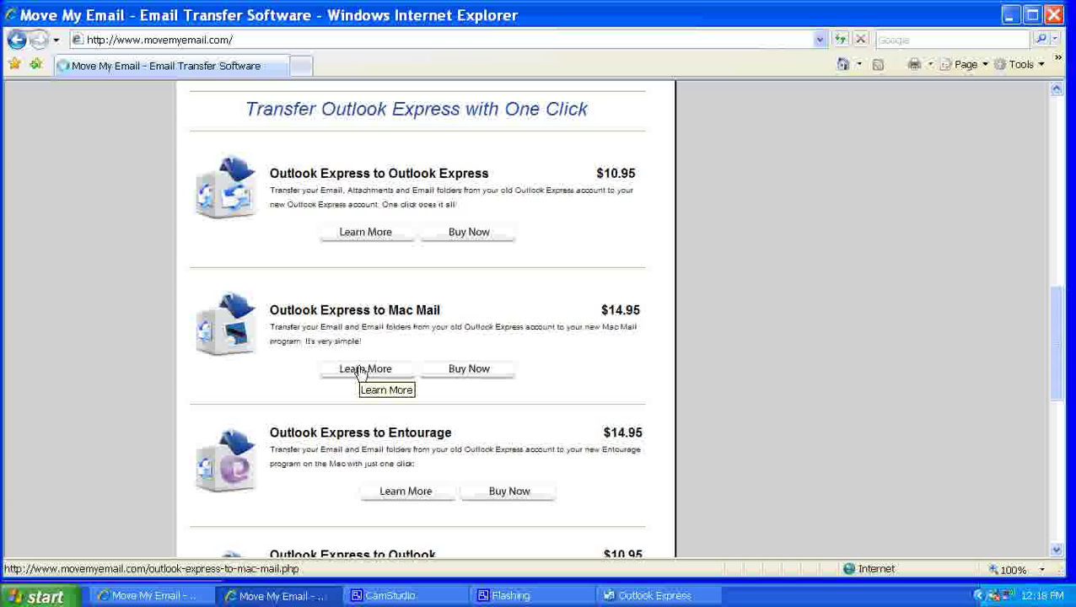
{"action": "mouse_move", "coordinate": [360, 374]}
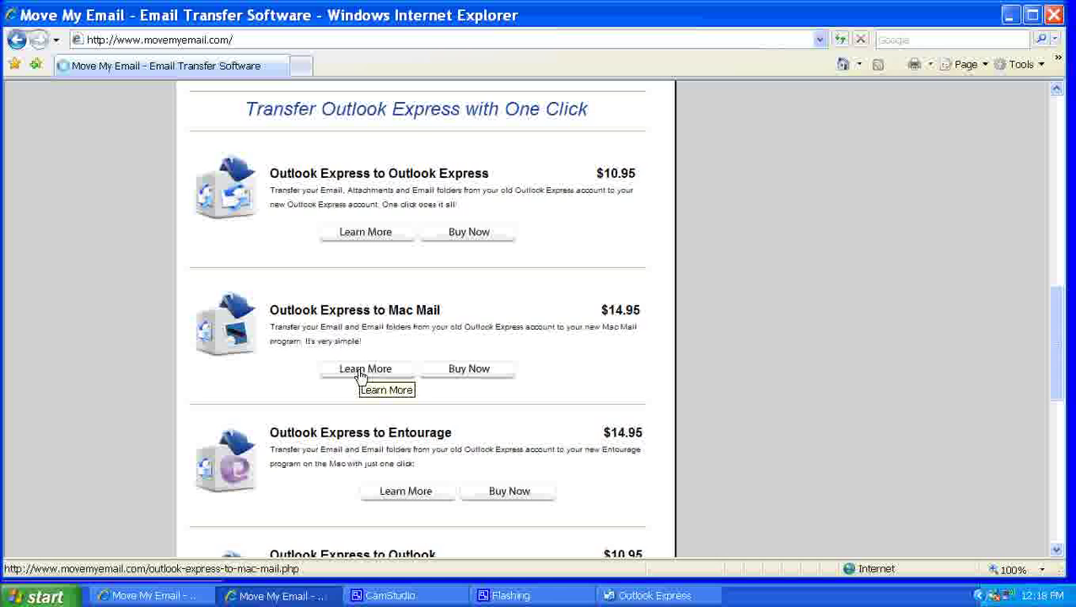
{"action": "left_click", "coordinate": [365, 368]}
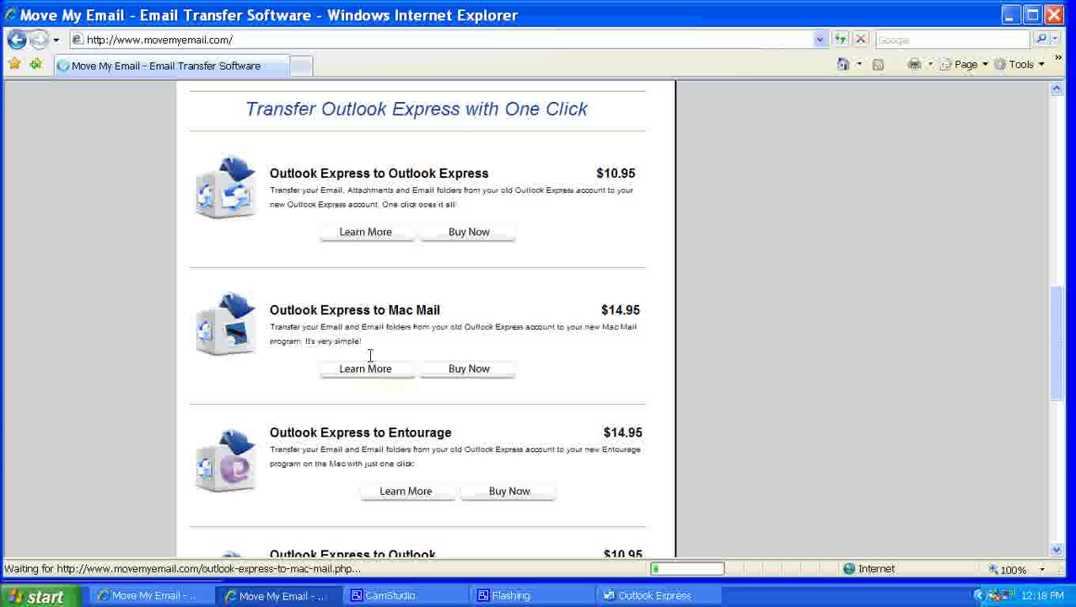
{"action": "left_click", "coordinate": [654, 595]}
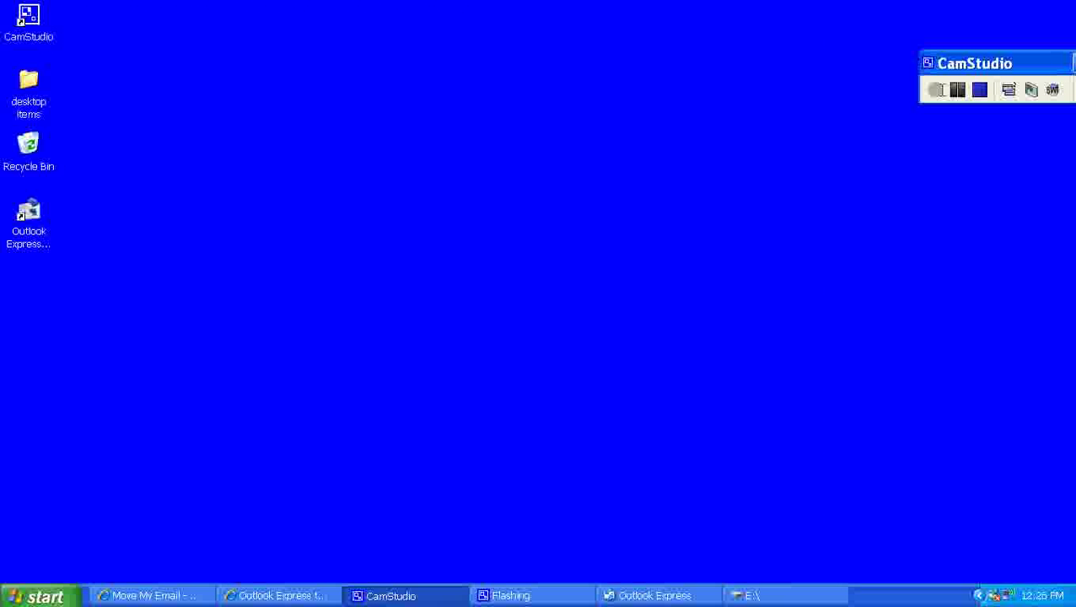
{"action": "mouse_move", "coordinate": [838, 116]}
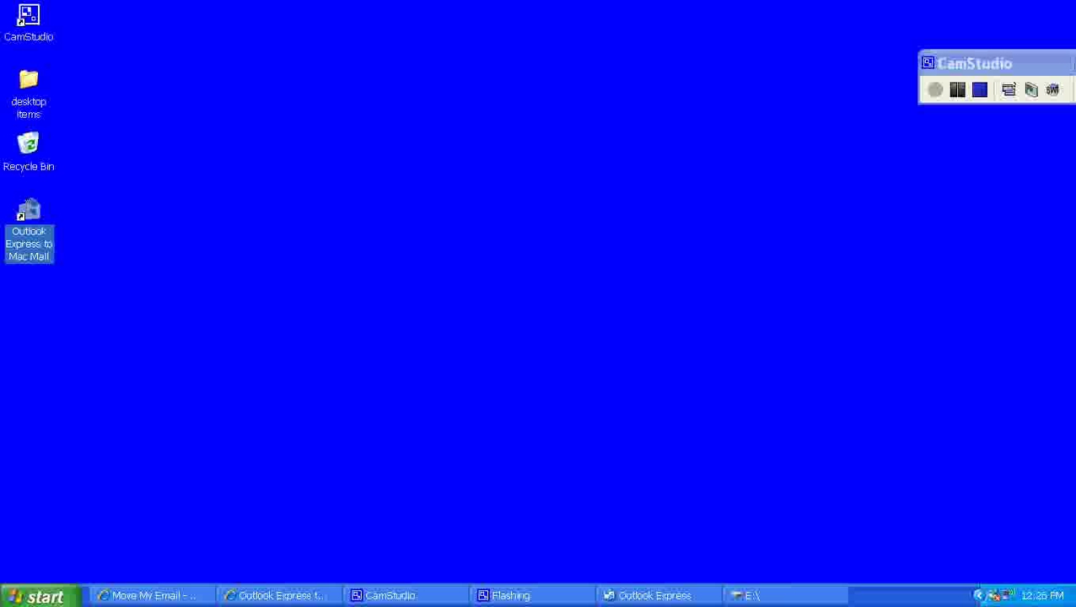
Launch the converter from the Outlook Express to Mac Mail desktop shortcut.
{"action": "double_click", "coordinate": [28, 218]}
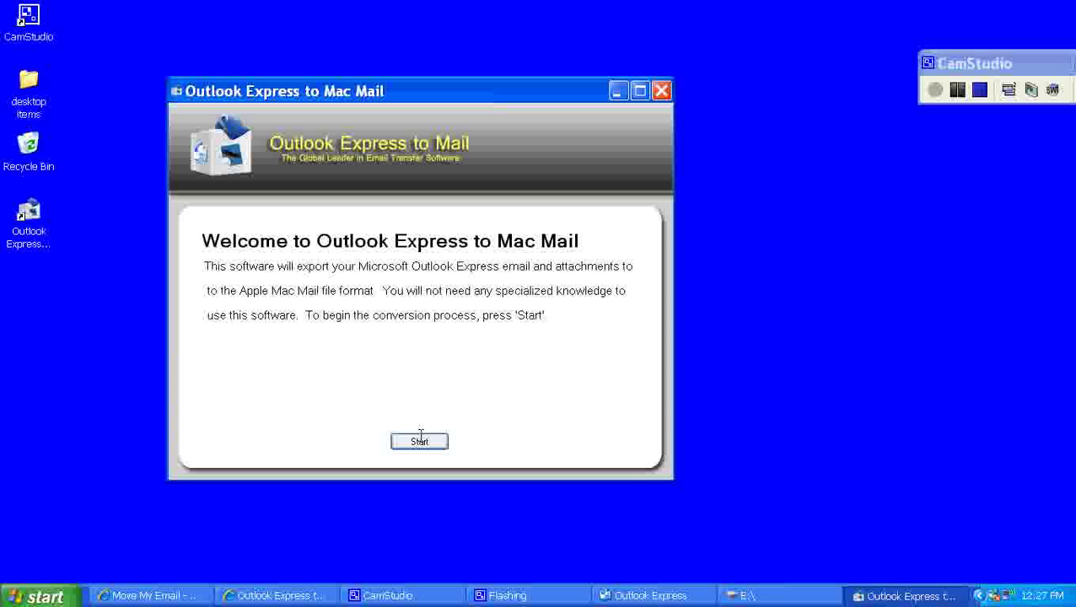
Start the converter from its welcome screen.
{"action": "left_click", "coordinate": [419, 441]}
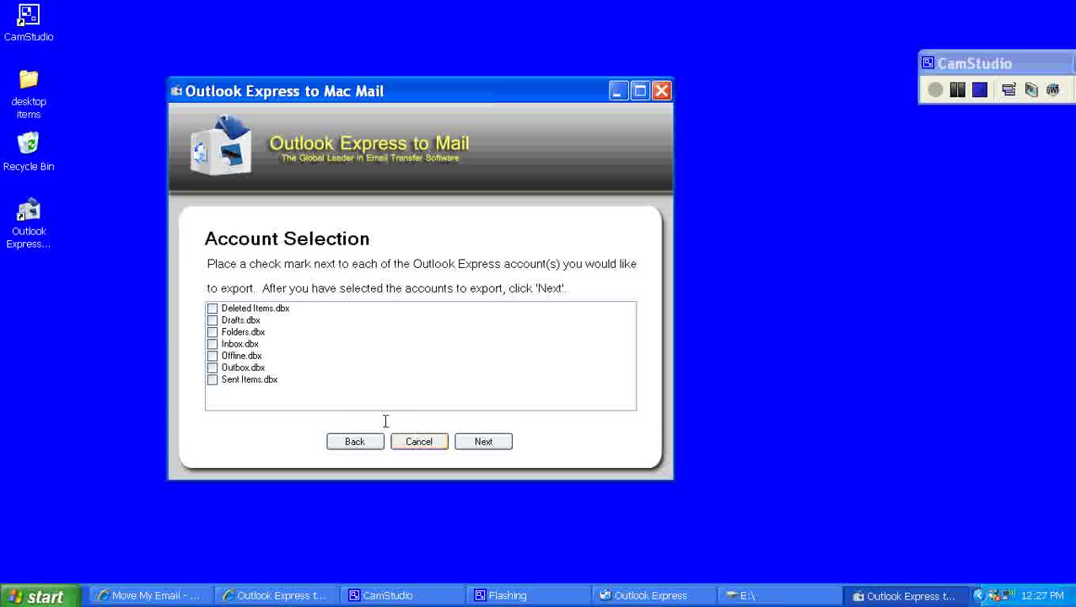
Check all seven .dbx mailbox files, including Deleted Items.dbx, and continue.
{"action": "left_click", "coordinate": [213, 355]}
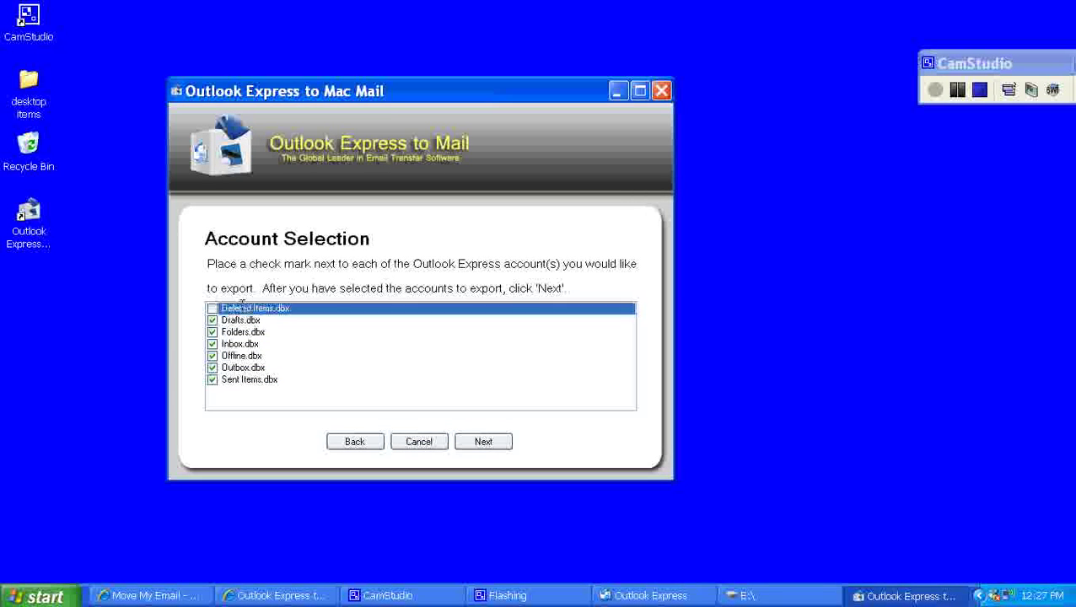
{"action": "left_click", "coordinate": [213, 308]}
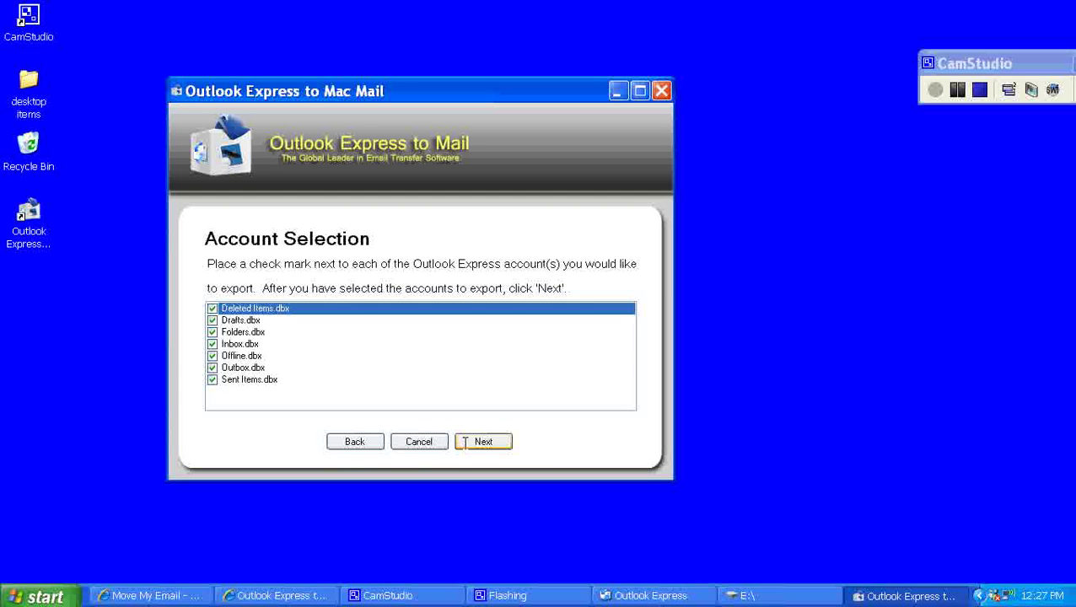
{"action": "left_click", "coordinate": [483, 441]}
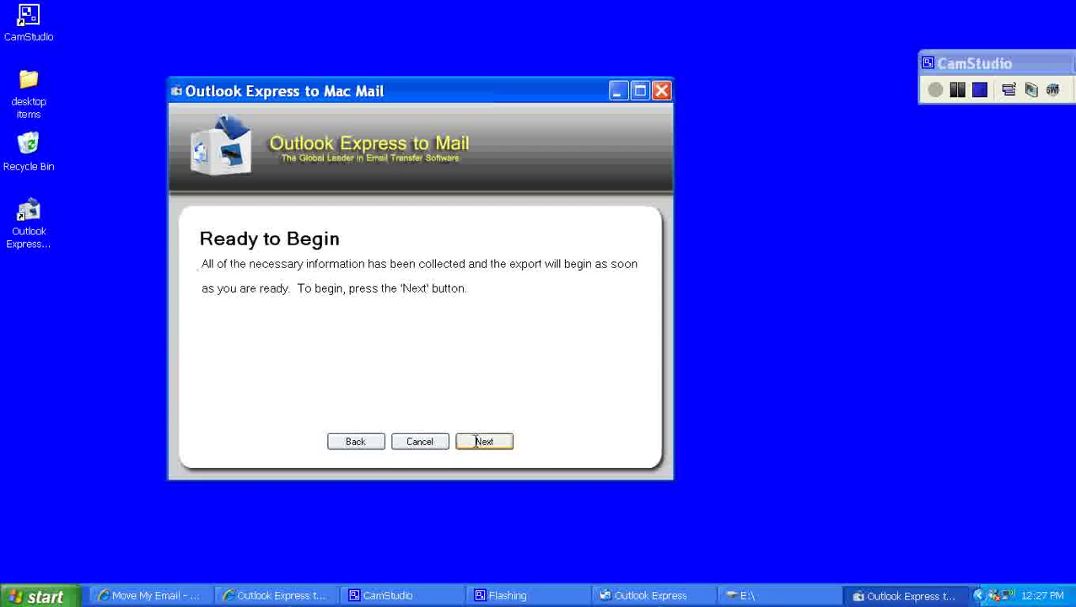
Run the export from the Ready to Begin page until Conversion Complete appears.
{"action": "left_click", "coordinate": [484, 441]}
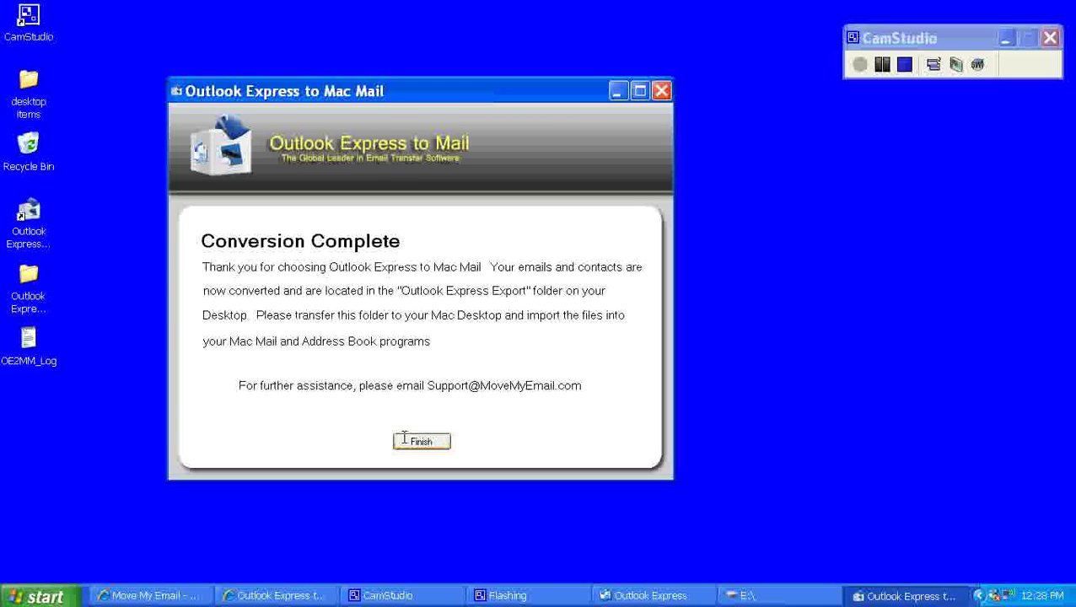
Finish and close the converter on the Conversion Complete screen.
{"action": "left_click", "coordinate": [421, 441]}
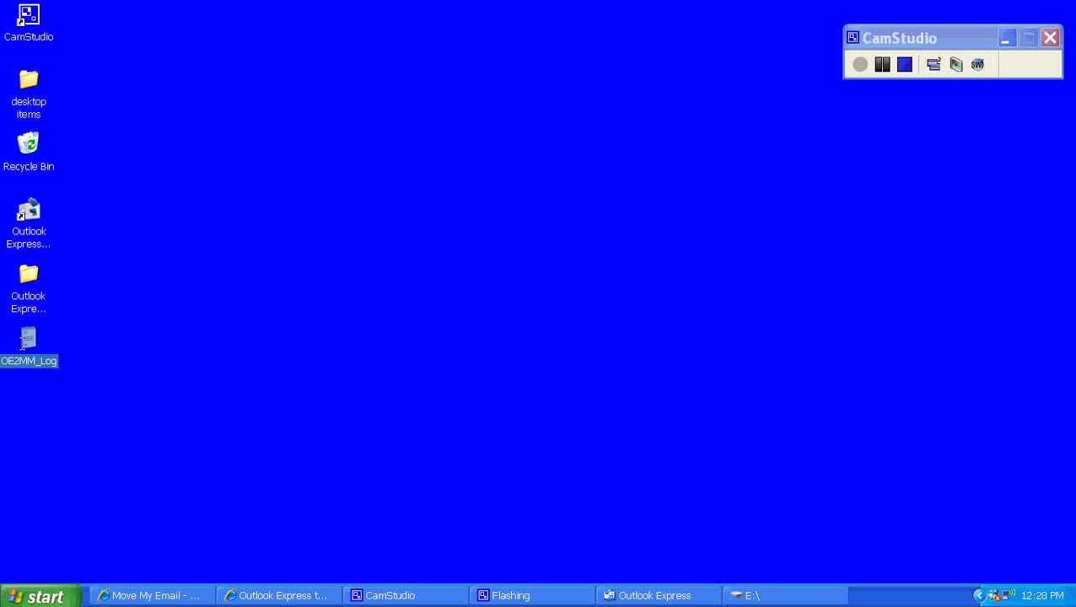
{"action": "mouse_move", "coordinate": [28, 346]}
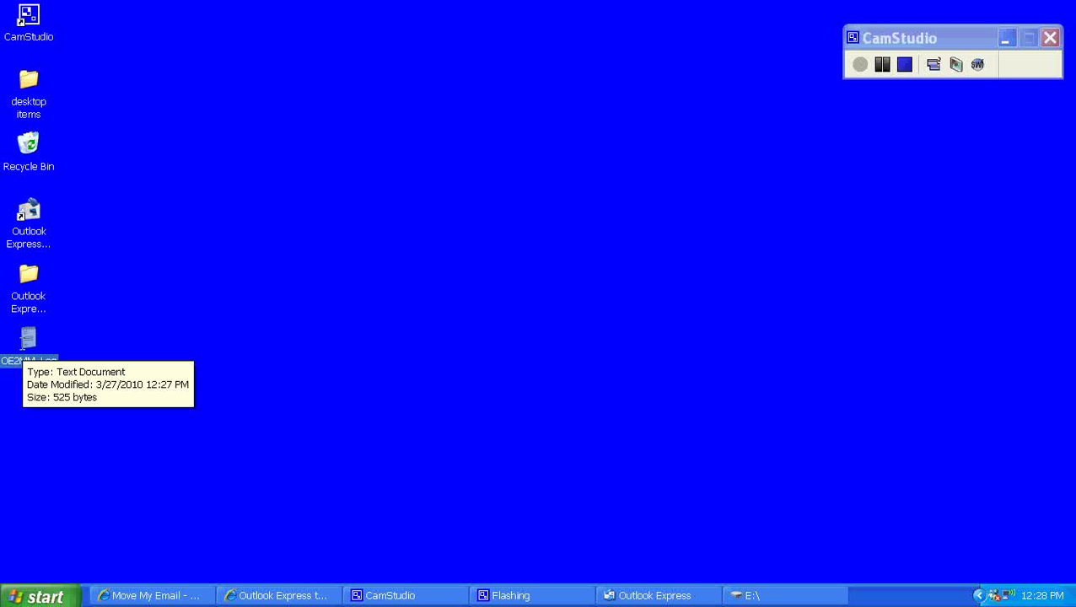